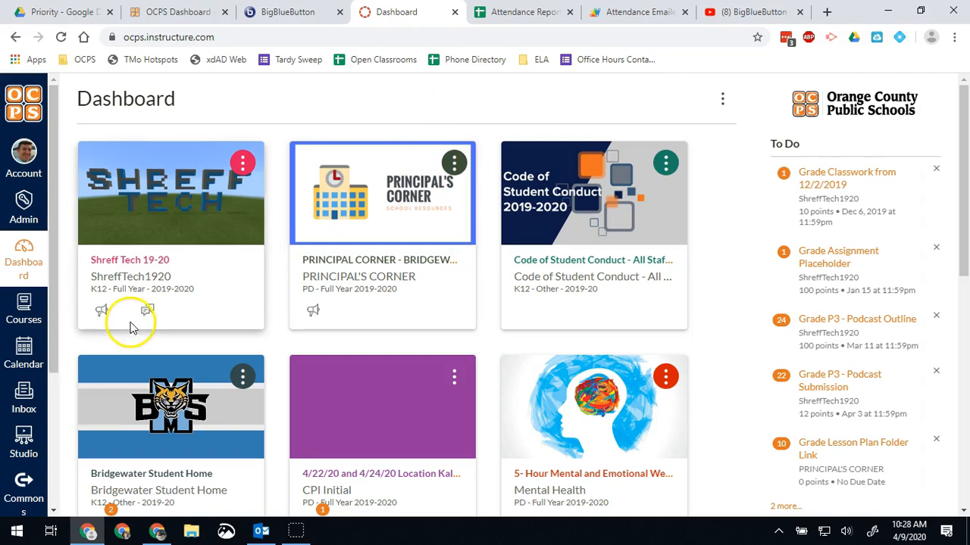
Open the Shreff Tech 19-20 course card to reach its Modules page.
{"action": "left_click", "coordinate": [129, 260]}
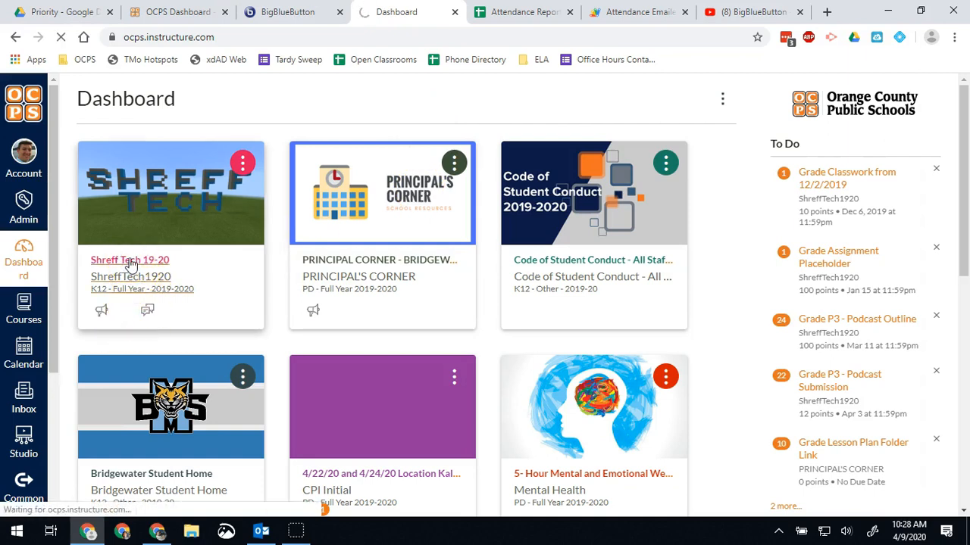
{"action": "left_click", "coordinate": [129, 259]}
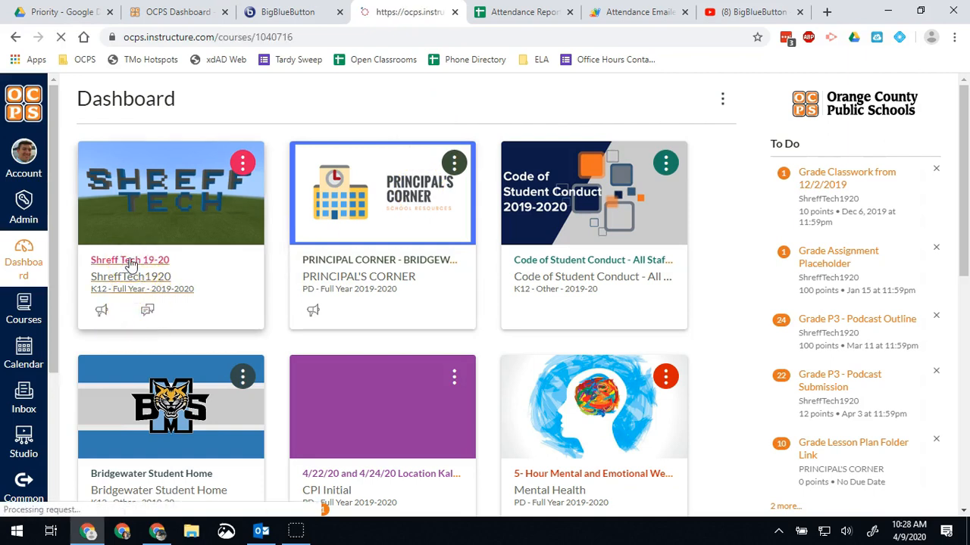
{"action": "left_click", "coordinate": [129, 259]}
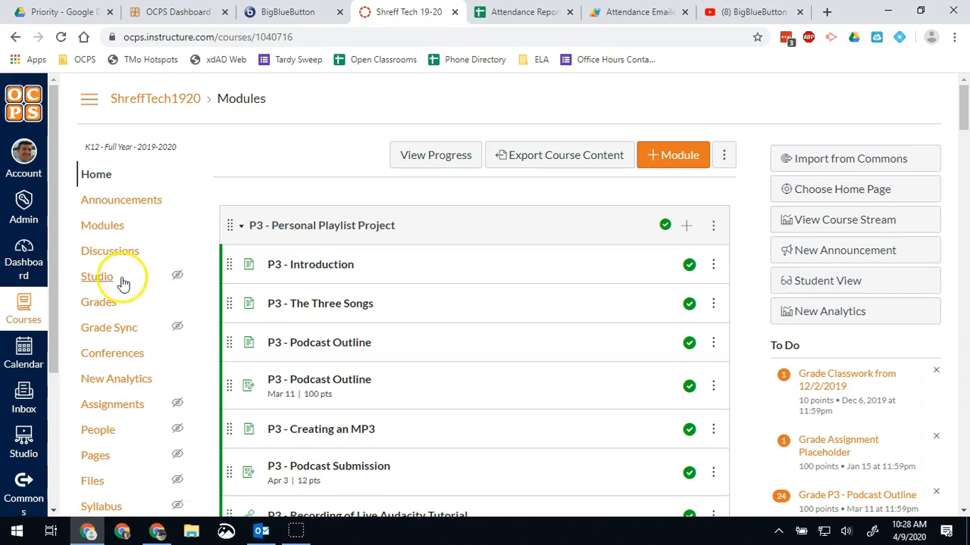
{"action": "left_click", "coordinate": [112, 353]}
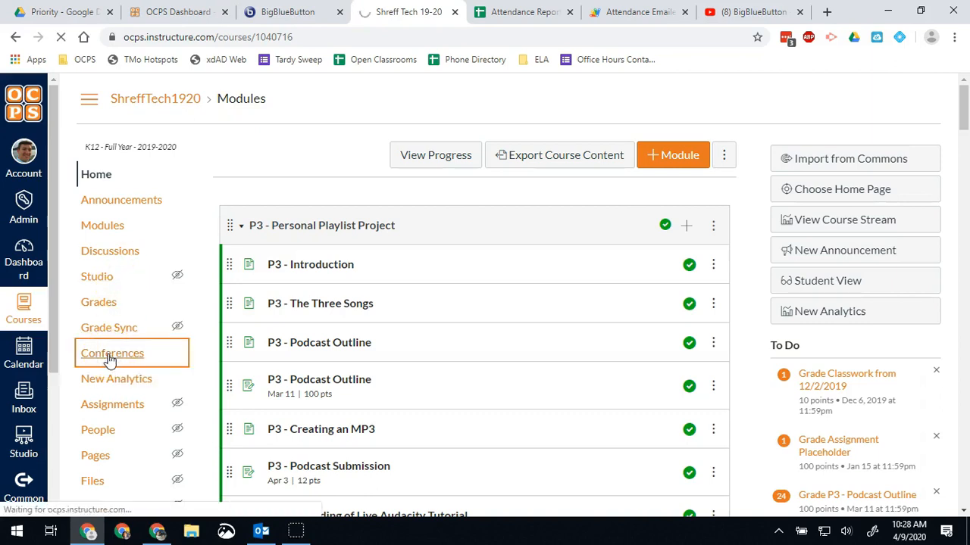
View the course Conferences list, then launch Big Blue Button (SAML) from the OCPS Dashboard.
{"action": "left_click", "coordinate": [111, 353]}
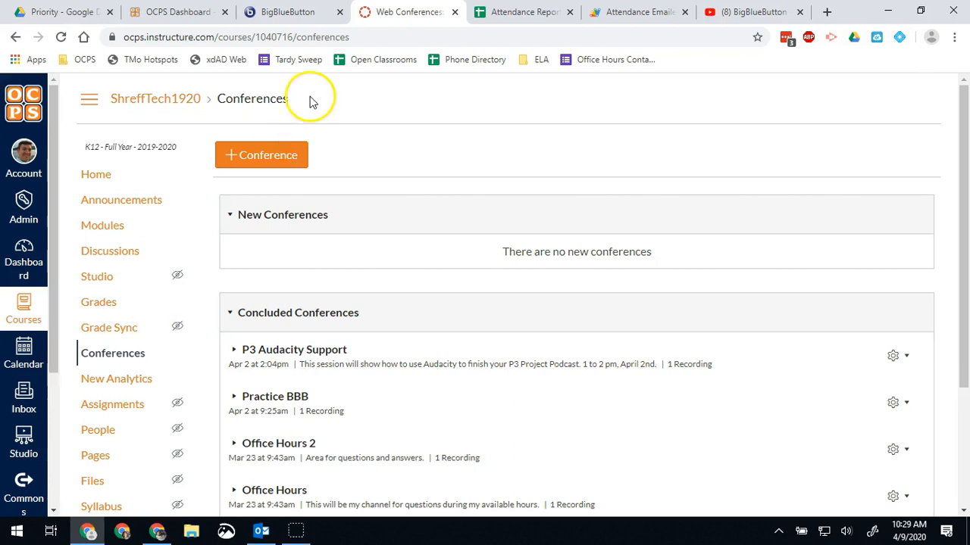
{"action": "left_click", "coordinate": [176, 12]}
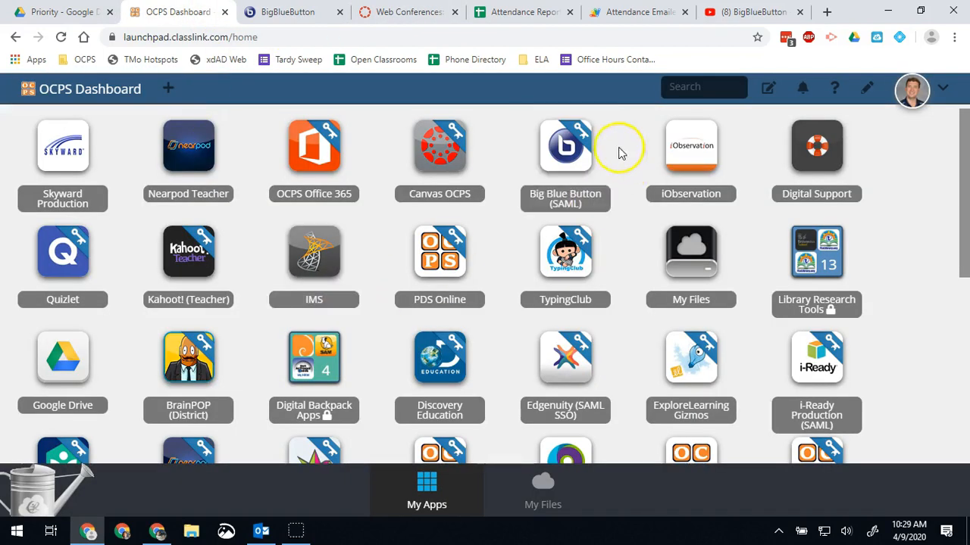
{"action": "mouse_move", "coordinate": [564, 152]}
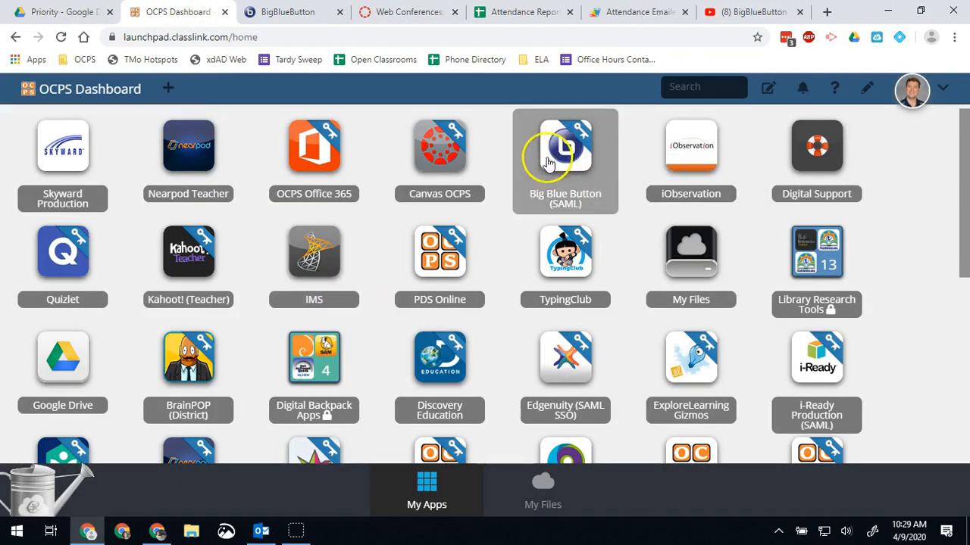
{"action": "left_click", "coordinate": [564, 151]}
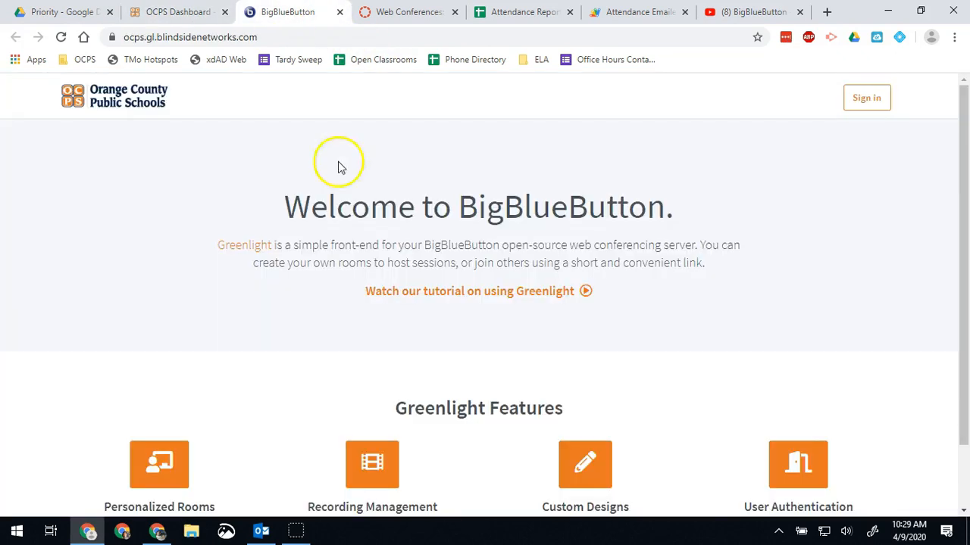
Sign in to Greenlight and scroll the Home Room page to show the room cards.
{"action": "left_click", "coordinate": [865, 98]}
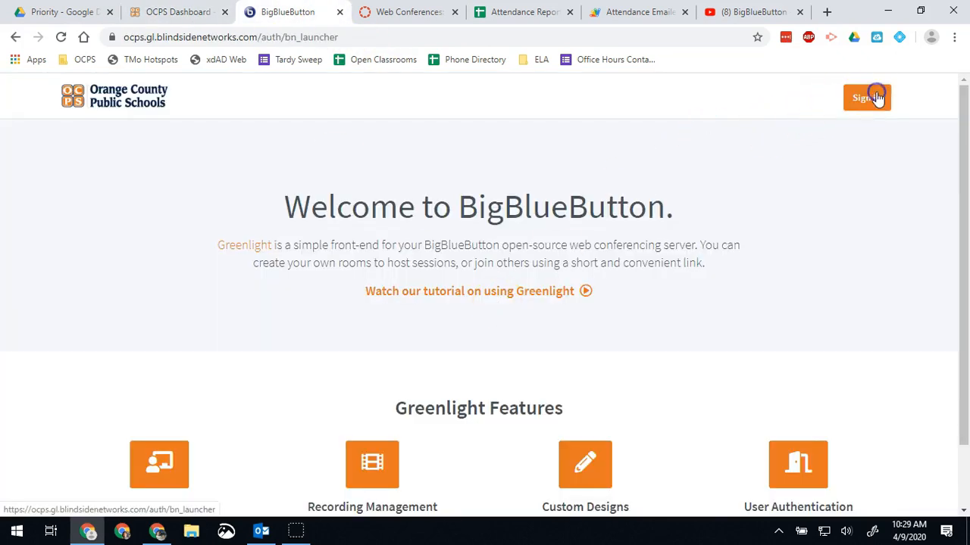
{"action": "left_click", "coordinate": [867, 97]}
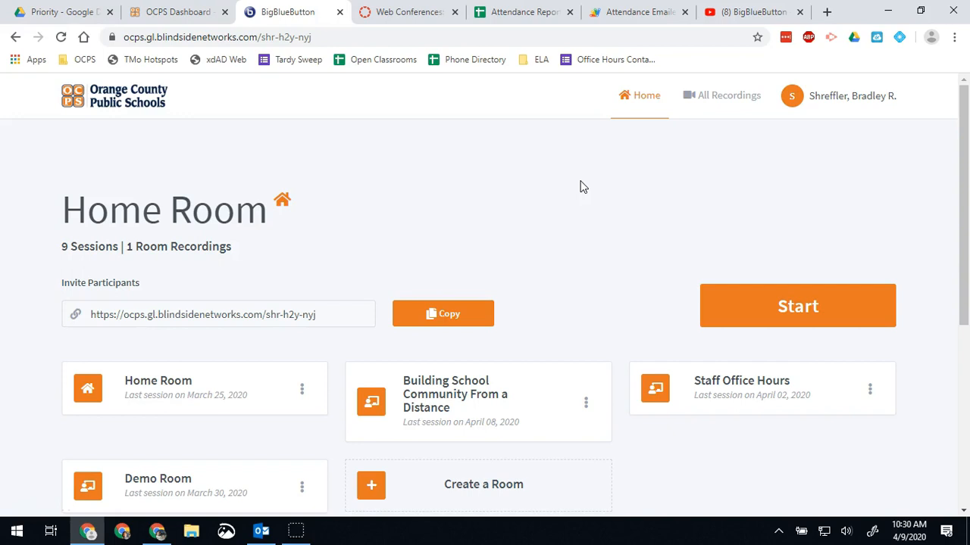
{"action": "mouse_move", "coordinate": [621, 224]}
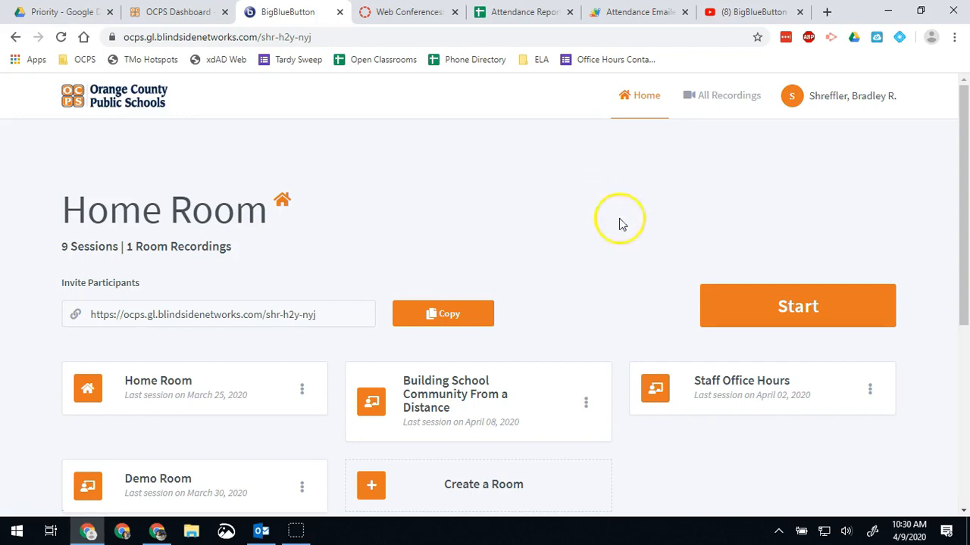
{"action": "mouse_move", "coordinate": [638, 264]}
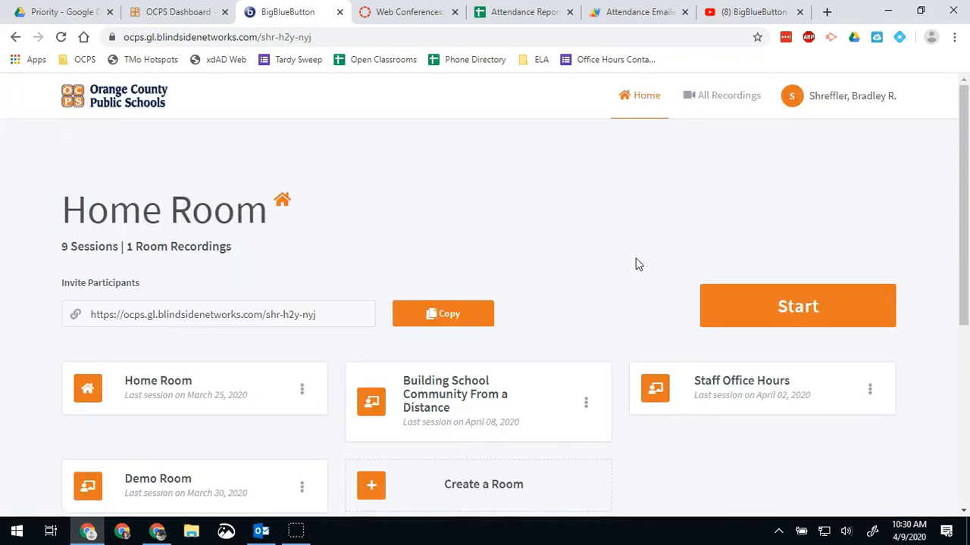
{"action": "scroll", "scroll_direction": "up", "scroll_amount": 3}
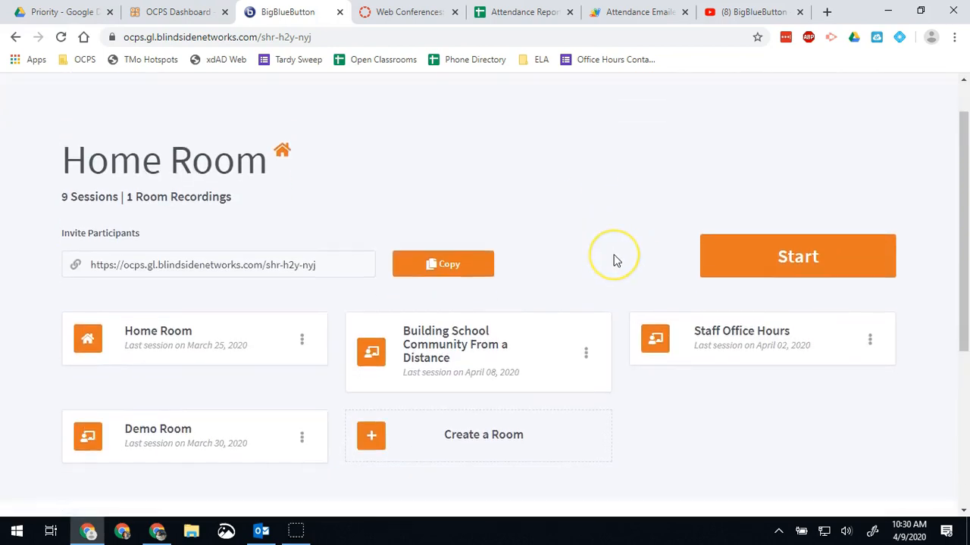
{"action": "scroll", "scroll_direction": "down", "scroll_amount": 3}
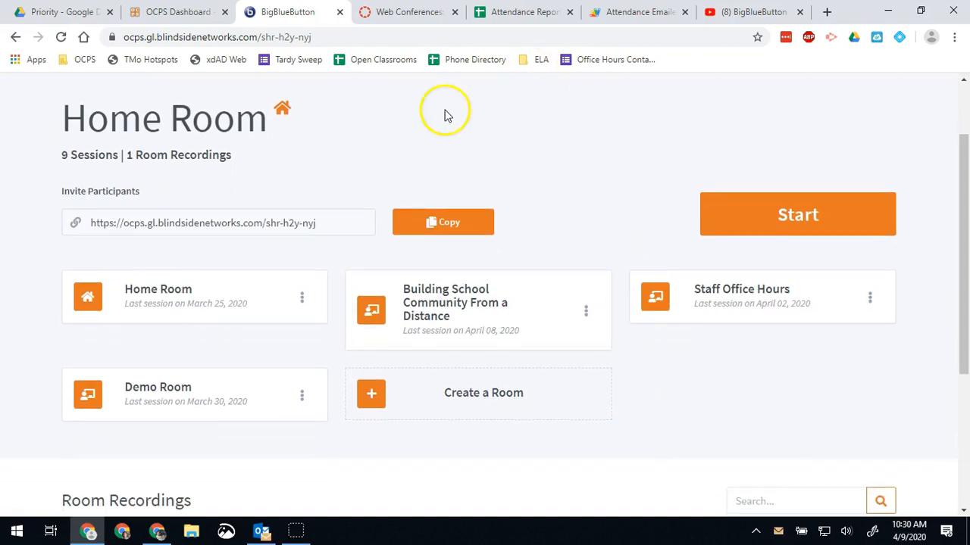
{"action": "mouse_move", "coordinate": [242, 196]}
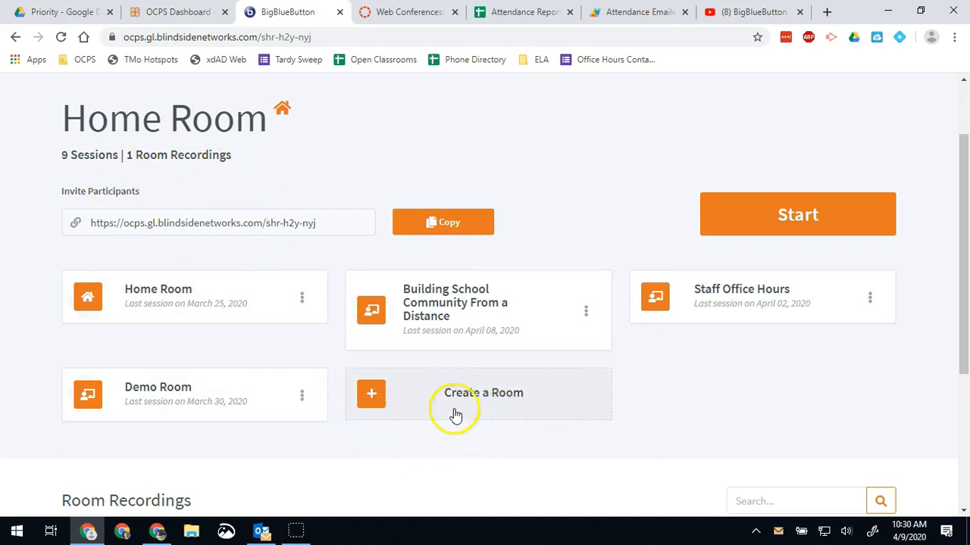
Open Create a Room and switch on 'Mute users when they join'.
{"action": "left_click", "coordinate": [483, 392]}
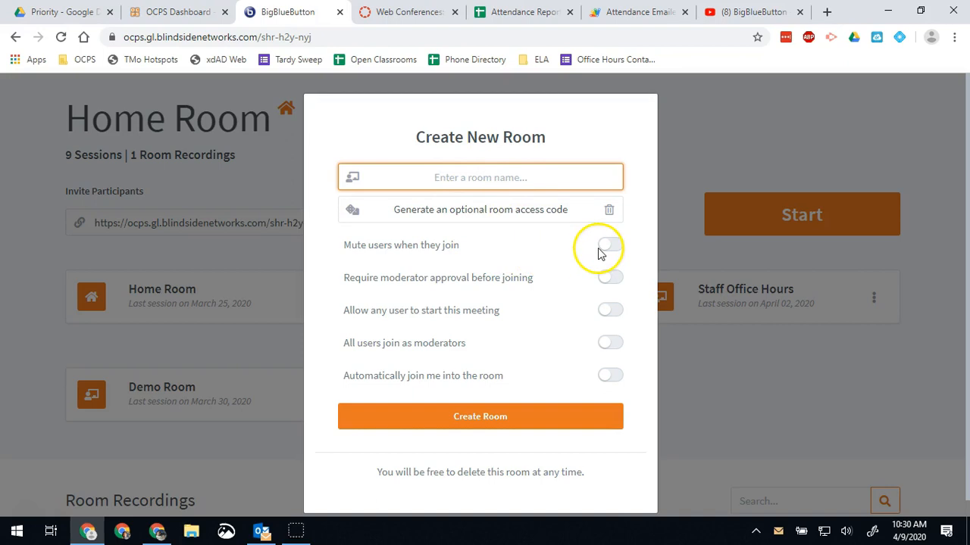
{"action": "left_click", "coordinate": [609, 244]}
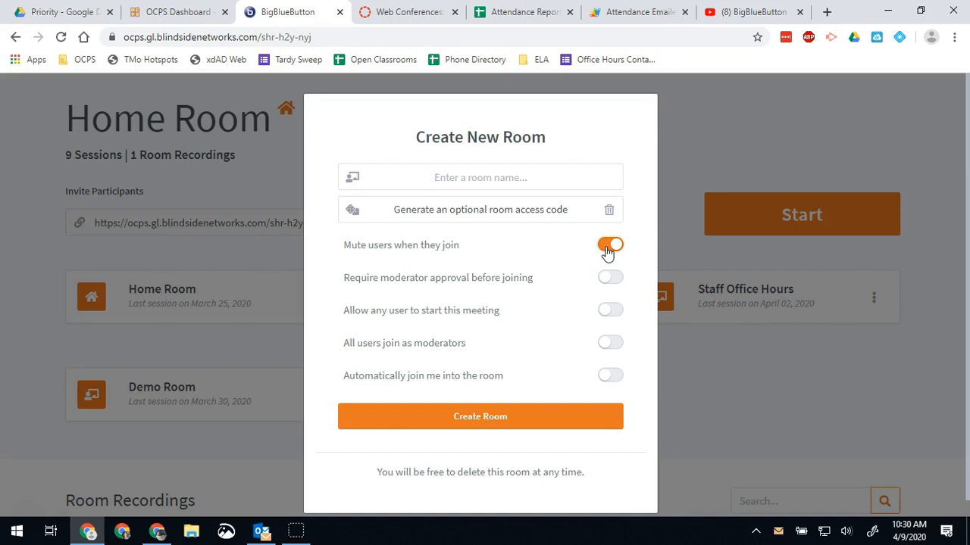
{"action": "mouse_move", "coordinate": [573, 309]}
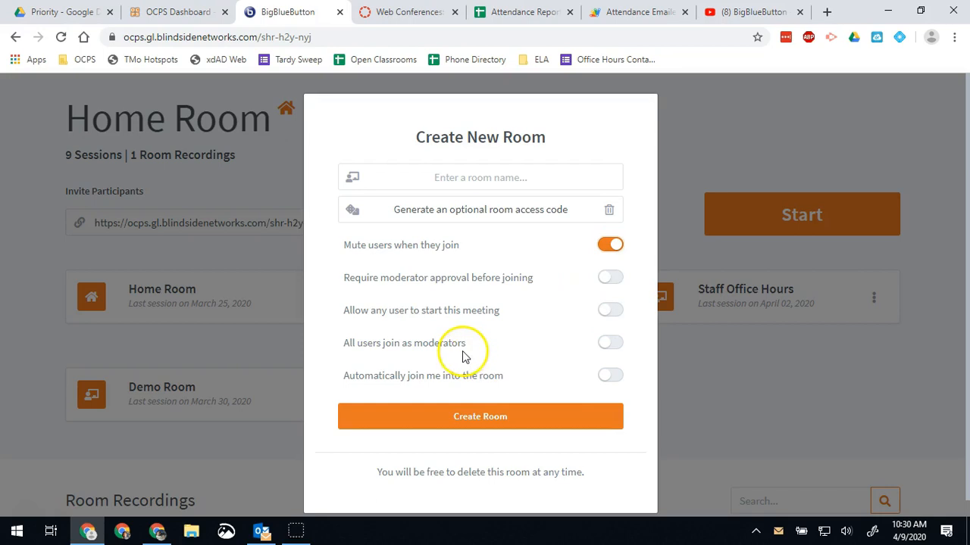
{"action": "mouse_move", "coordinate": [499, 338]}
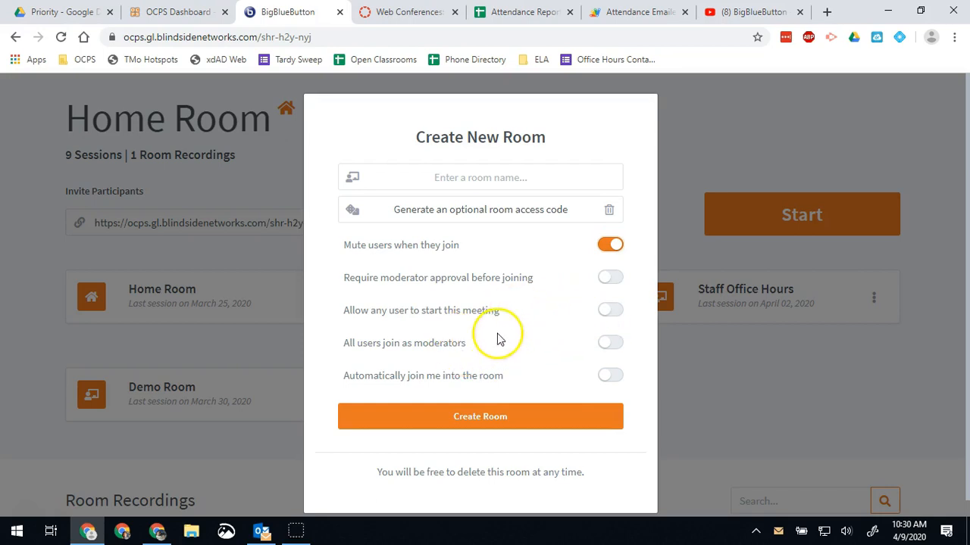
{"action": "mouse_move", "coordinate": [498, 282]}
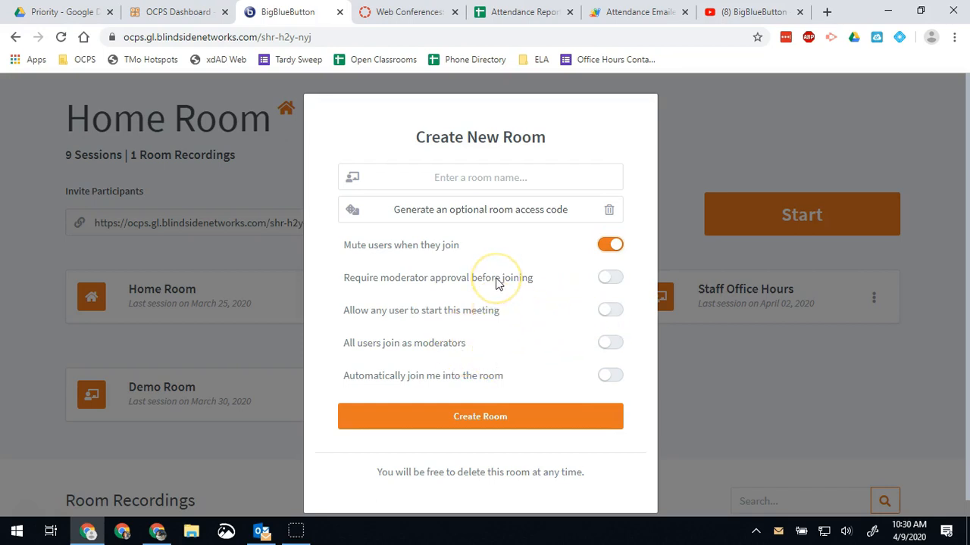
{"action": "mouse_move", "coordinate": [499, 284]}
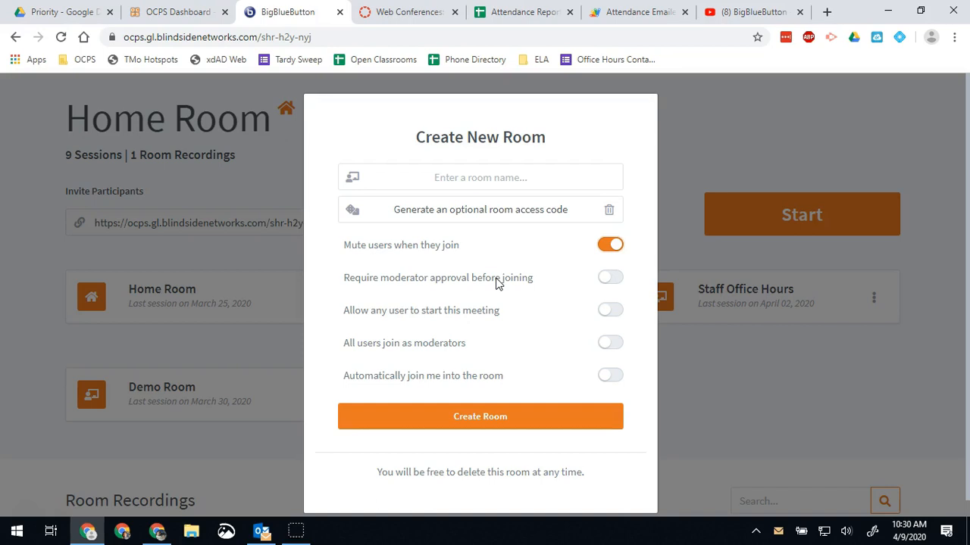